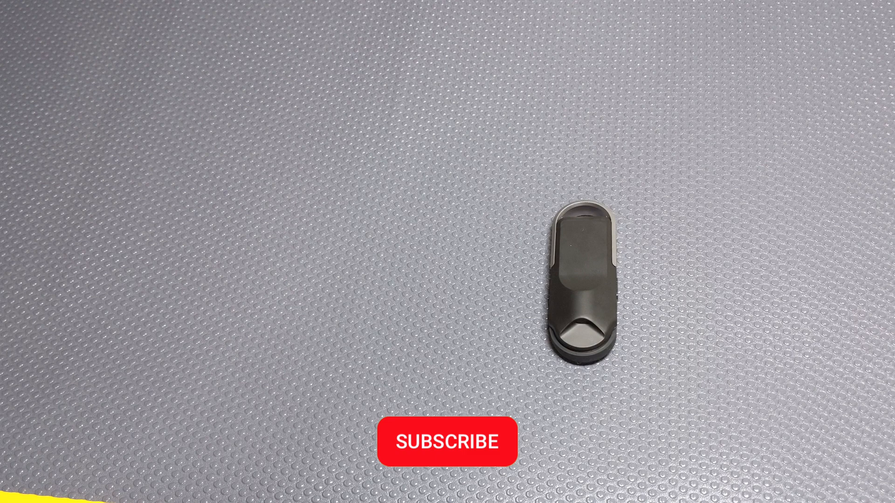
# Subscribe to the channel via the red SUBSCRIBE button and enable bell notifications
pyautogui.click(442, 441)
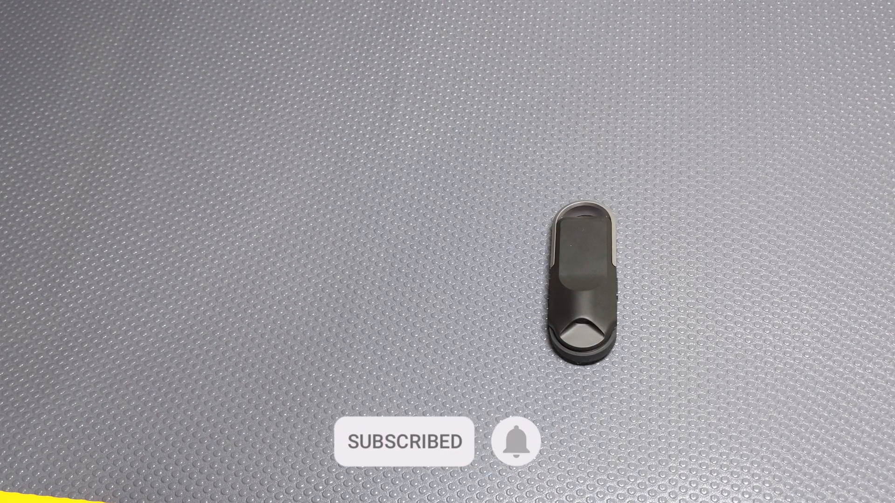
pyautogui.click(515, 442)
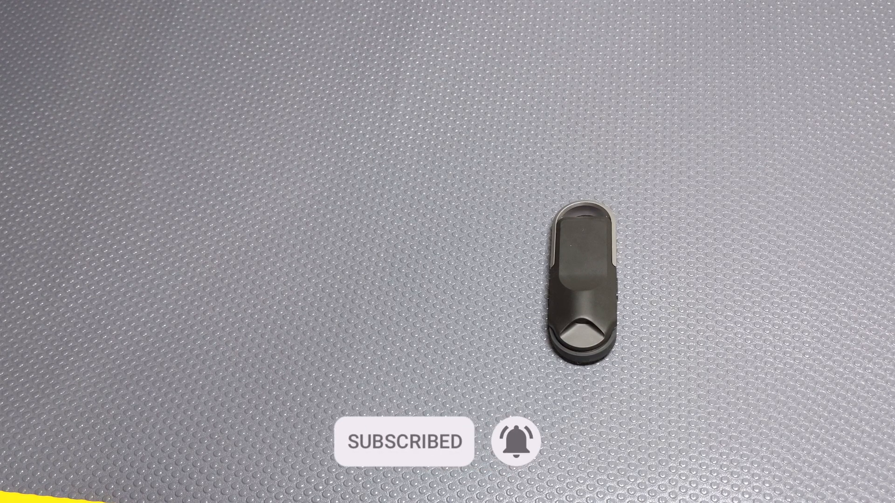